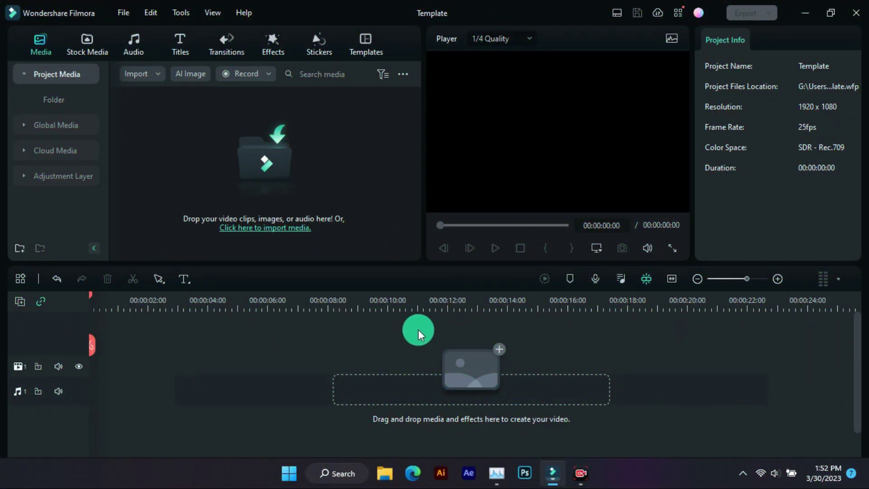
# Show the Vlog section of the project templates library.
pyautogui.click(365, 40)
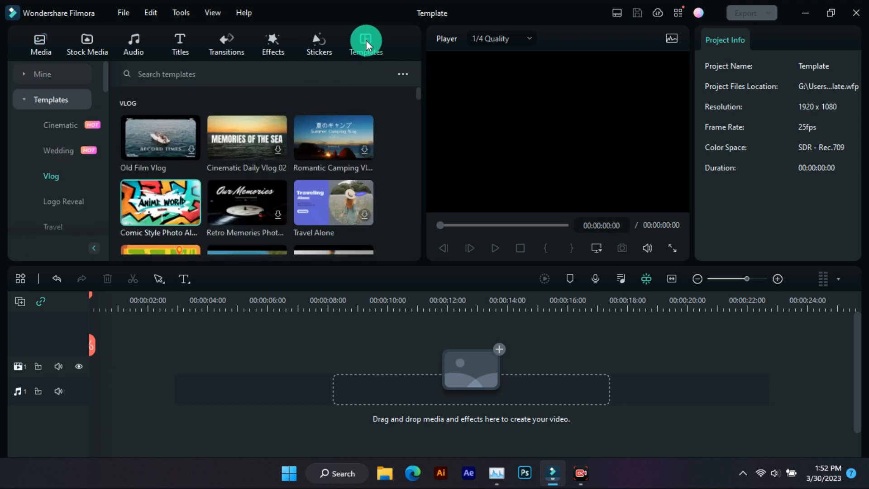
pyautogui.moveTo(151, 202)
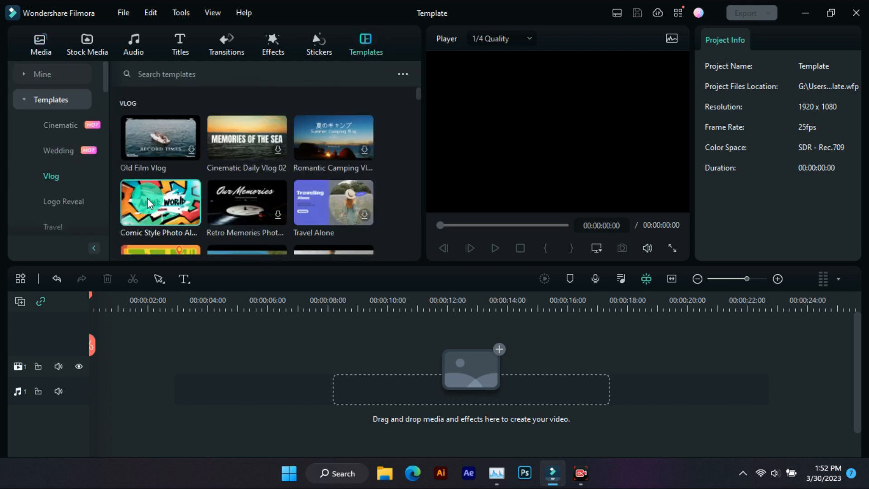
# Place the Comic Style Anime World template on the timeline and keep only its final 11-second WOW! section.
pyautogui.moveTo(159, 201); pyautogui.dragTo(99, 365)
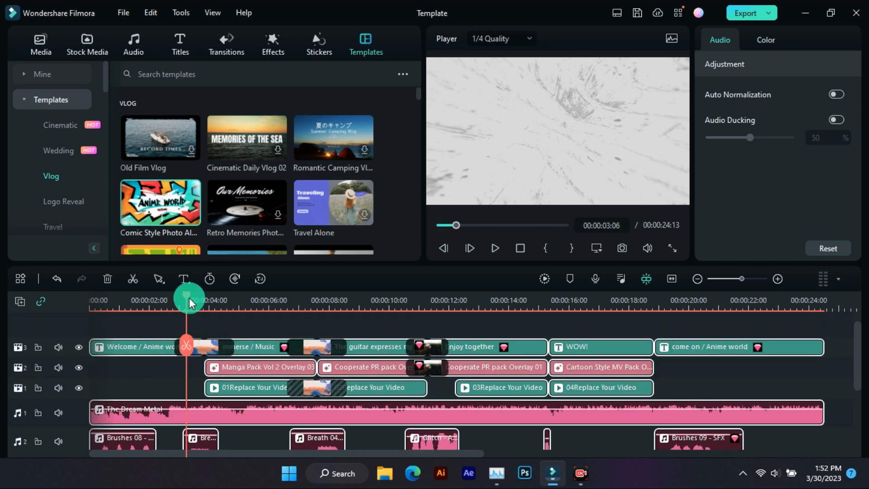
pyautogui.click(204, 347)
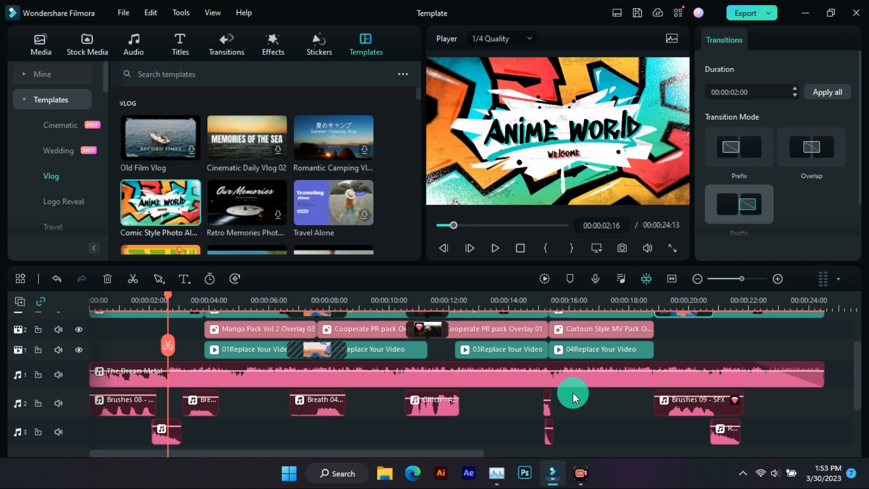
pyautogui.click(472, 380)
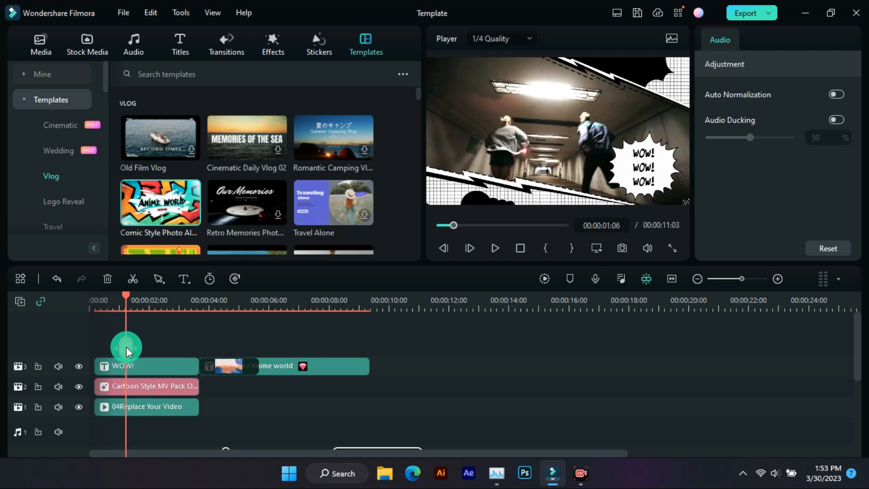
pyautogui.click(146, 406)
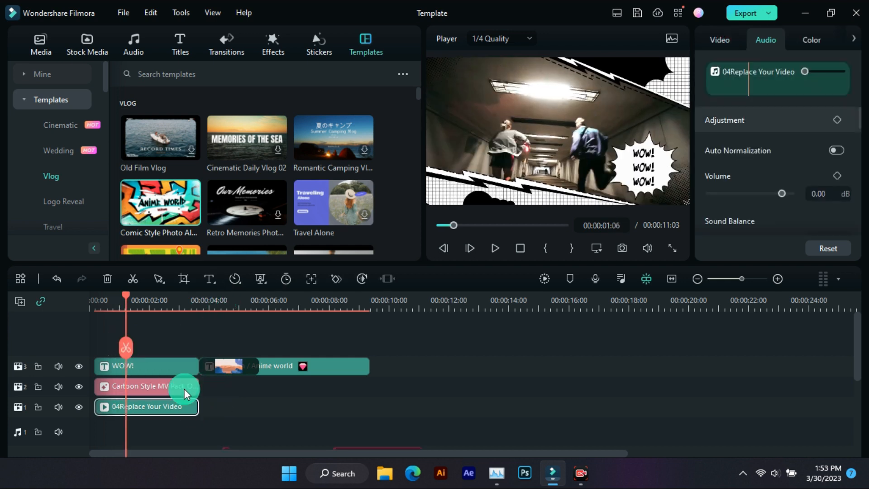
pyautogui.click(153, 366)
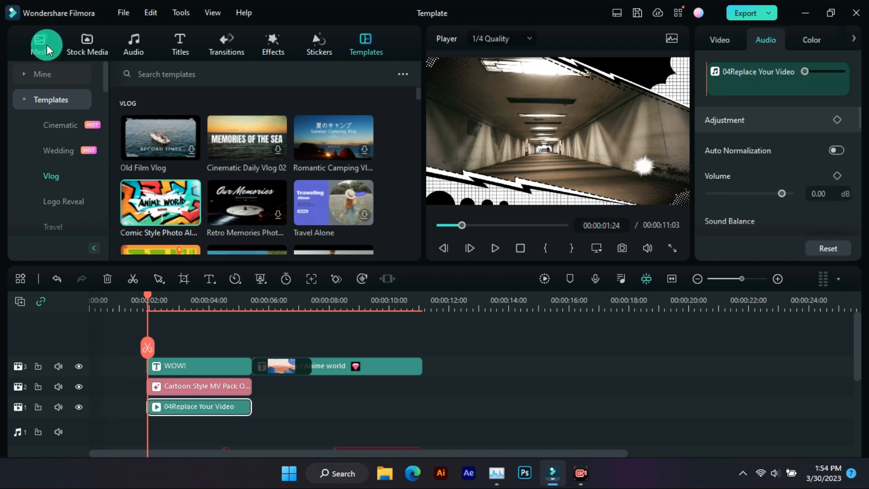
# Import the desert hiker video and swap it into the 04Replace Your Video placeholder.
pyautogui.click(41, 40)
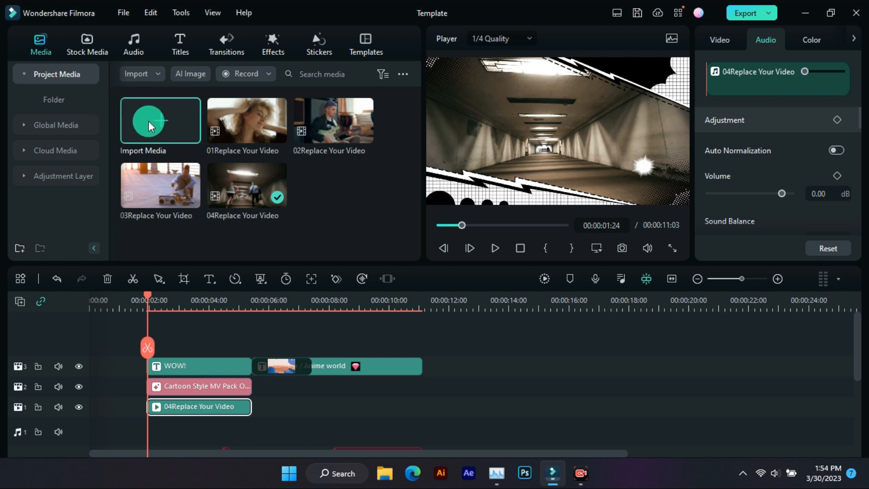
pyautogui.click(160, 121)
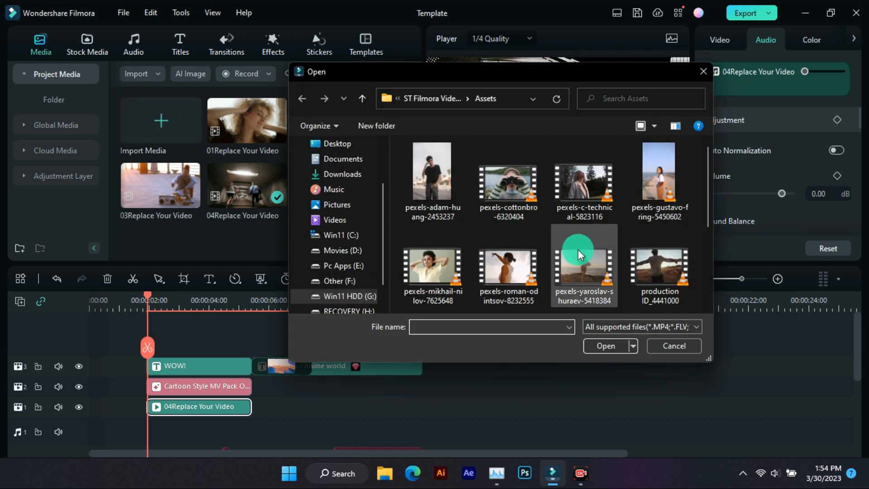
pyautogui.scroll(-3)
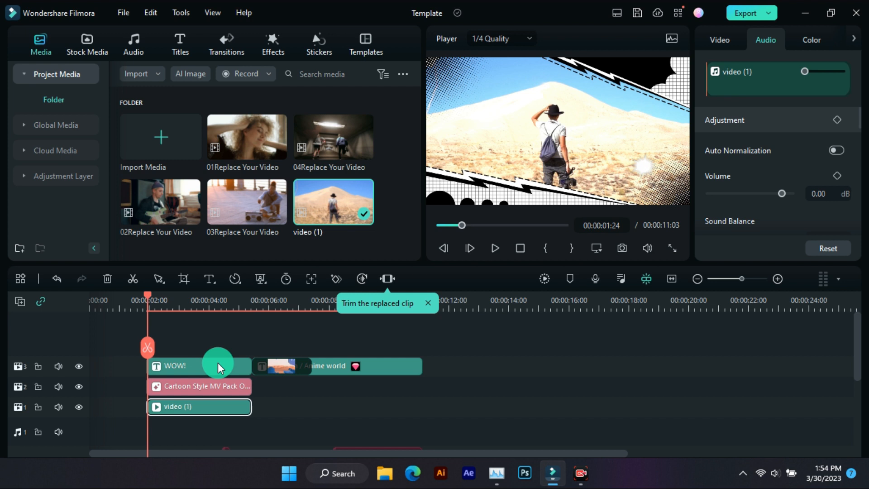
# Stretch the desert clip to 0, trim the title and overlay clips, and render the preview.
pyautogui.moveTo(218, 407); pyautogui.dragTo(137, 406)
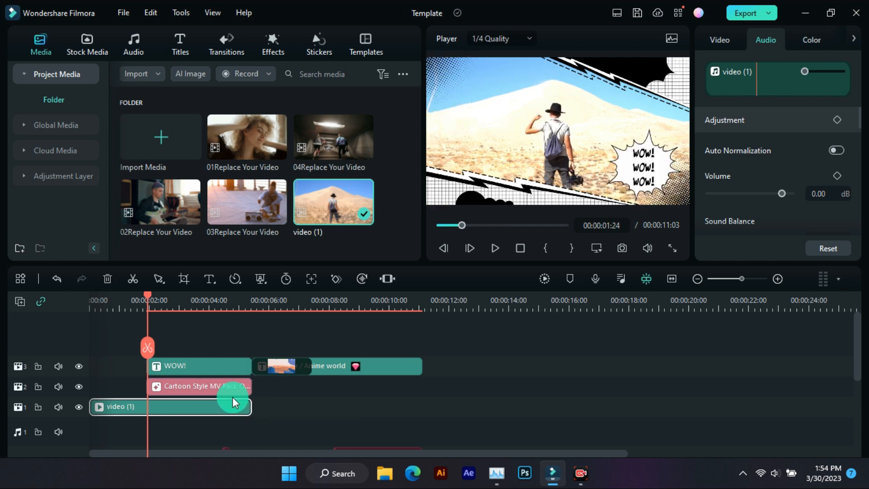
pyautogui.click(199, 385)
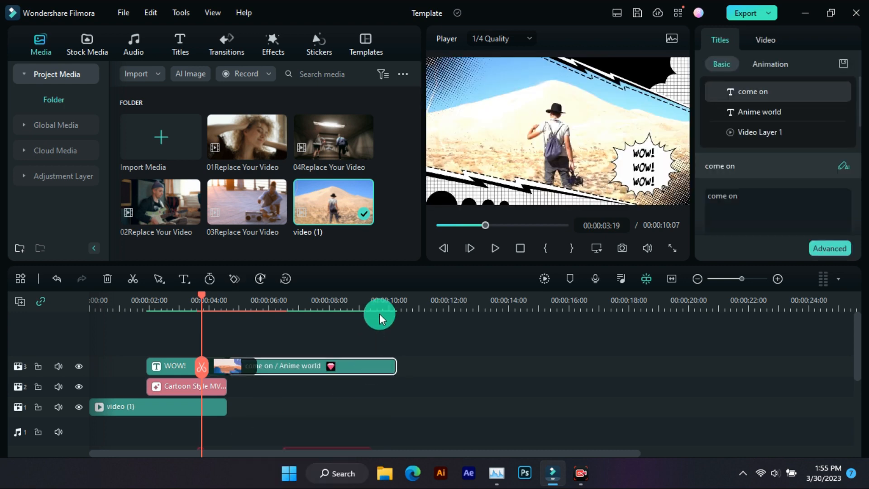
pyautogui.rightClick(364, 370)
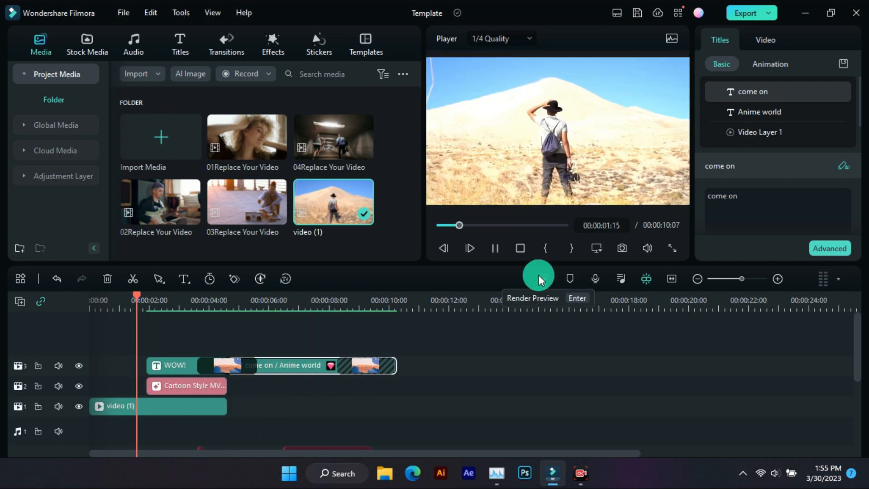
pyautogui.click(538, 277)
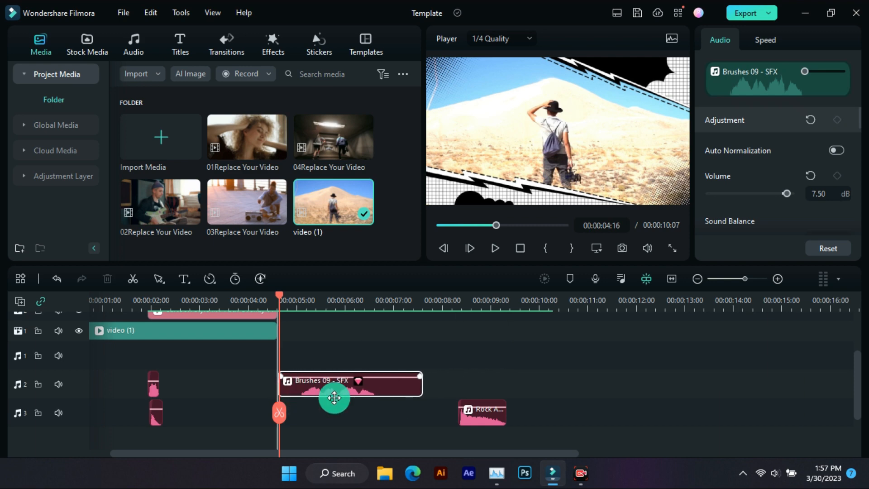
# Slide the Brushes 09 - SFX clip on track 2 to start where the desert clip ends.
pyautogui.moveTo(480, 413); pyautogui.dragTo(398, 413)
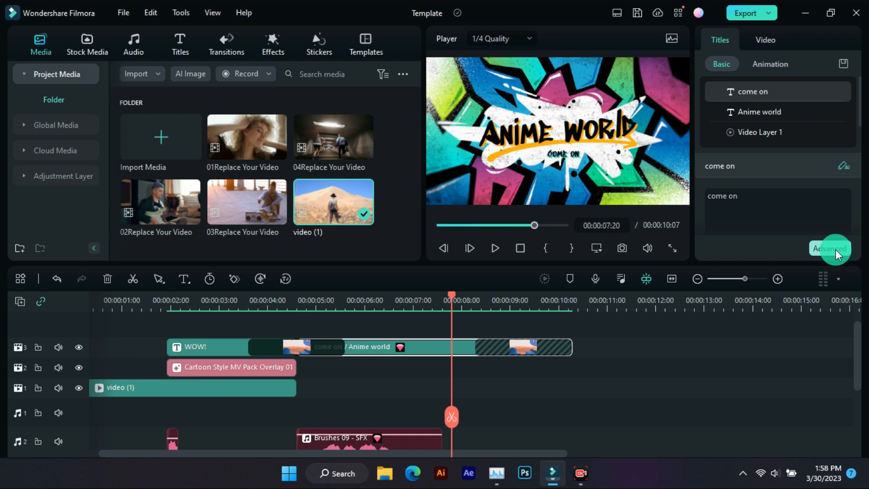
# Bring up Advanced Text Edit for the selected Anime world title clip.
pyautogui.click(827, 248)
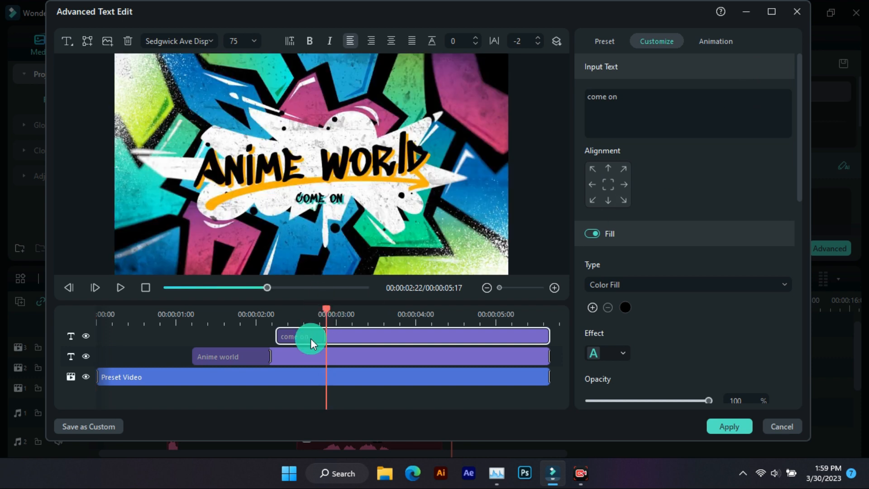
# Rewrite the title as 'Channel' and the come on subtitle as 'video #08', then apply it.
pyautogui.write('Channel')
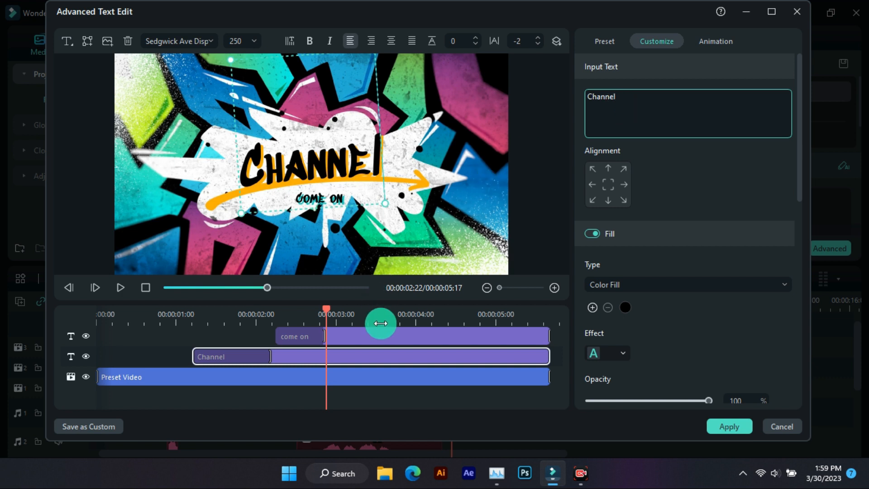
pyautogui.click(295, 336)
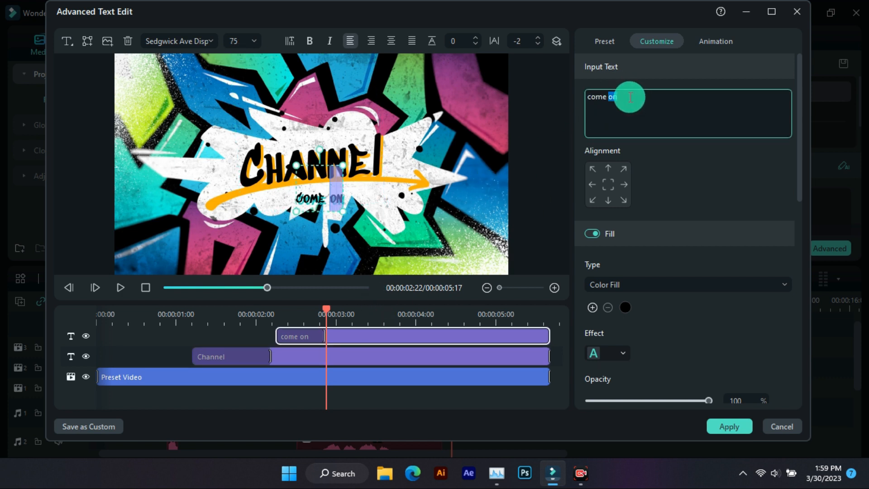
pyautogui.write('v')
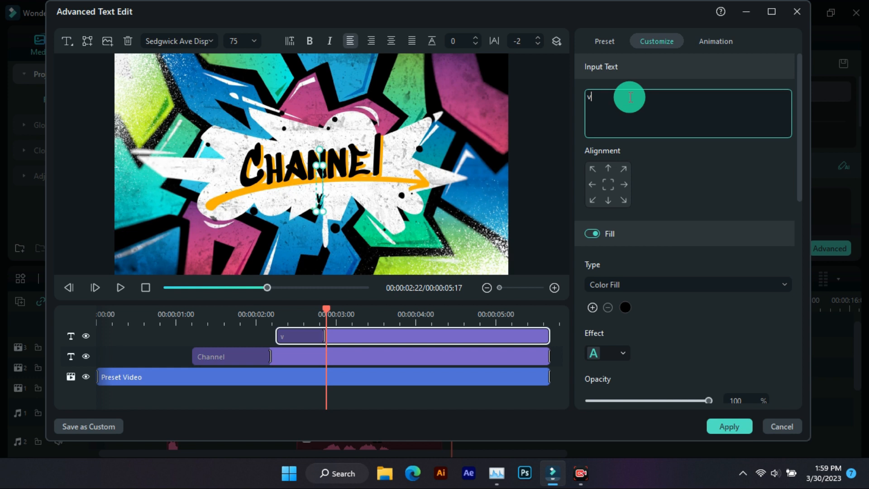
pyautogui.write('ideo')
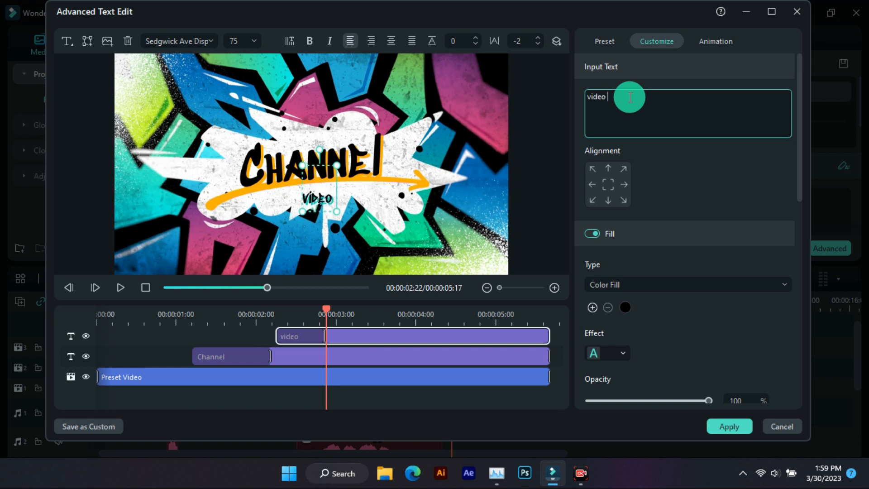
pyautogui.write('#08')
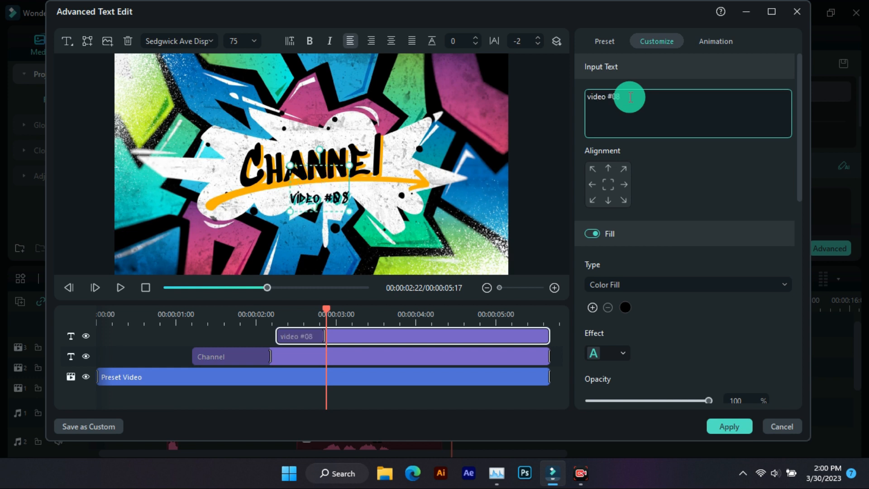
pyautogui.moveTo(197, 71)
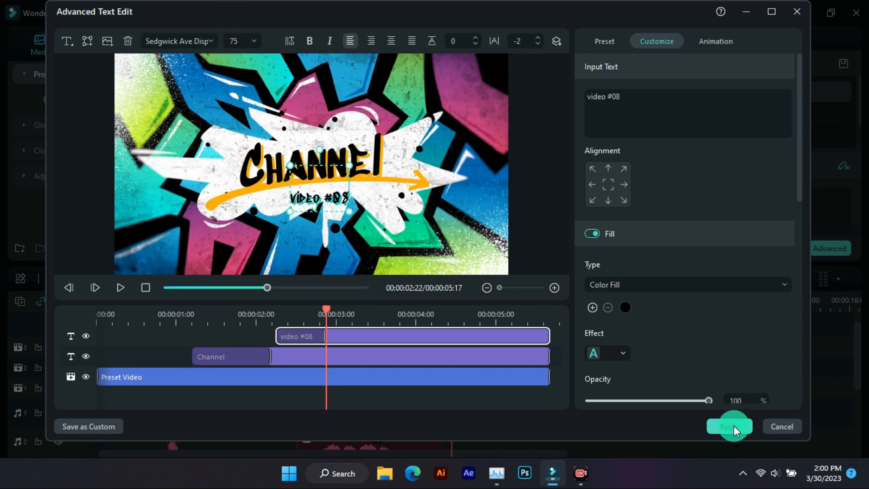
pyautogui.click(728, 426)
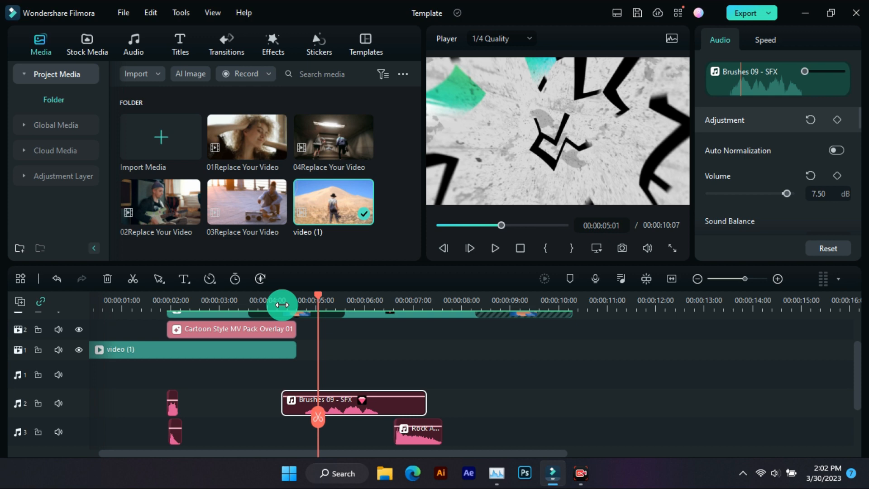
# Bring up Windows Task Manager's performance view beside the Filmora project.
pyautogui.click(496, 472)
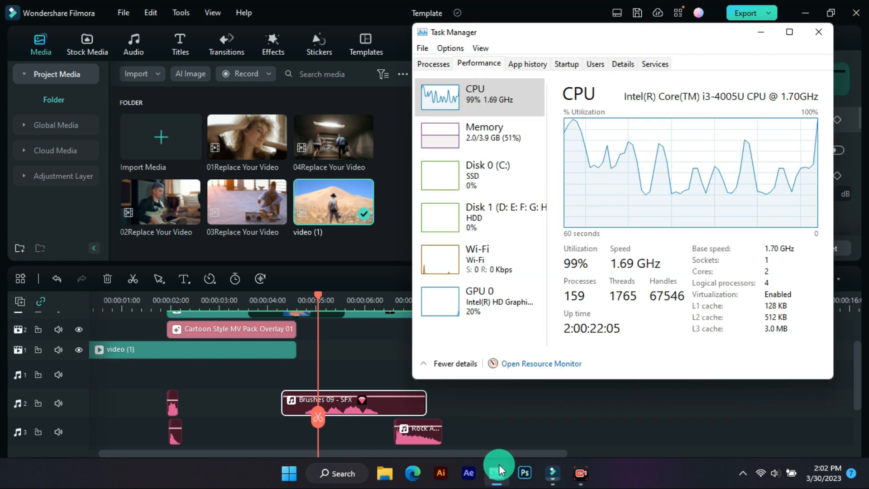